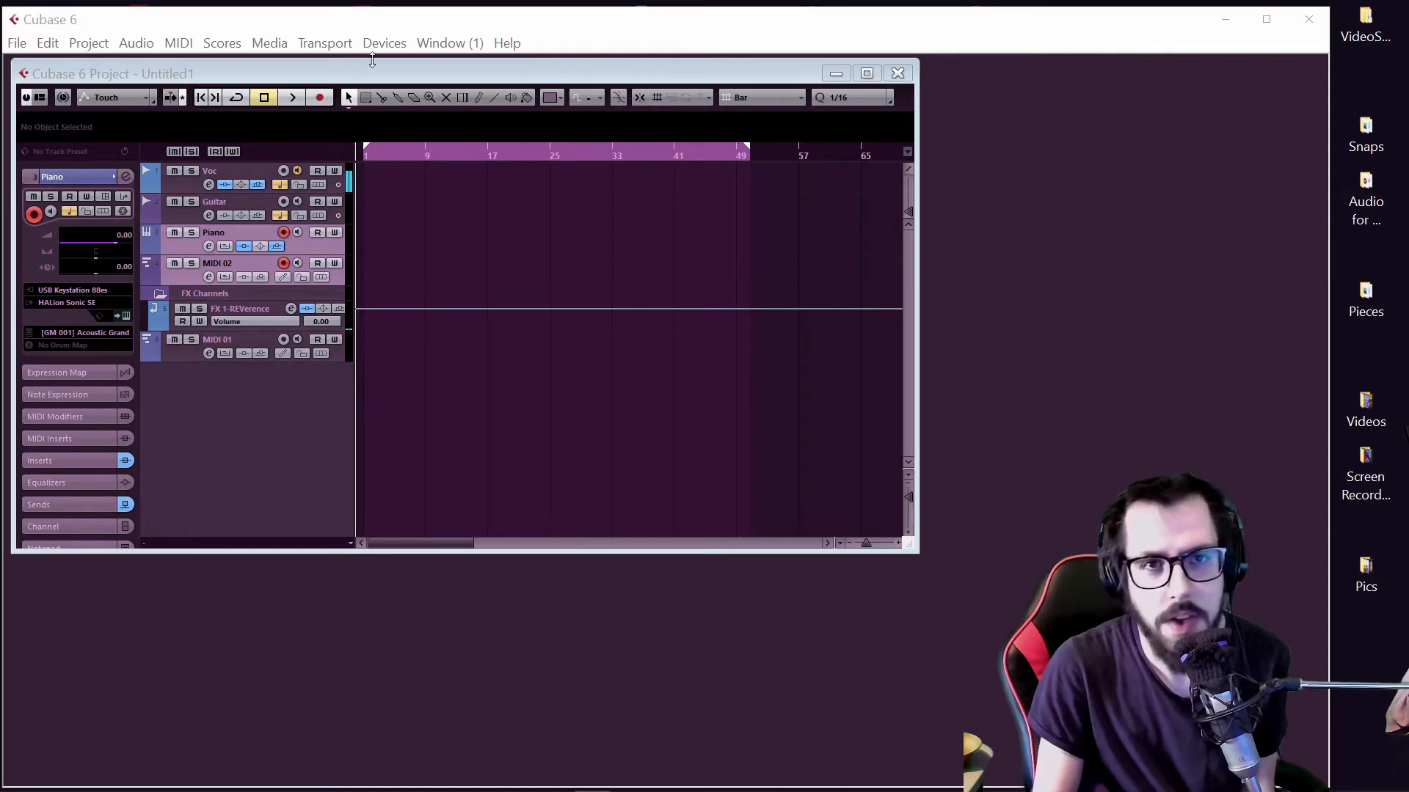
# Reach Device Setup from the Devices menu to see the MIDI port list.
pyautogui.click(383, 43)
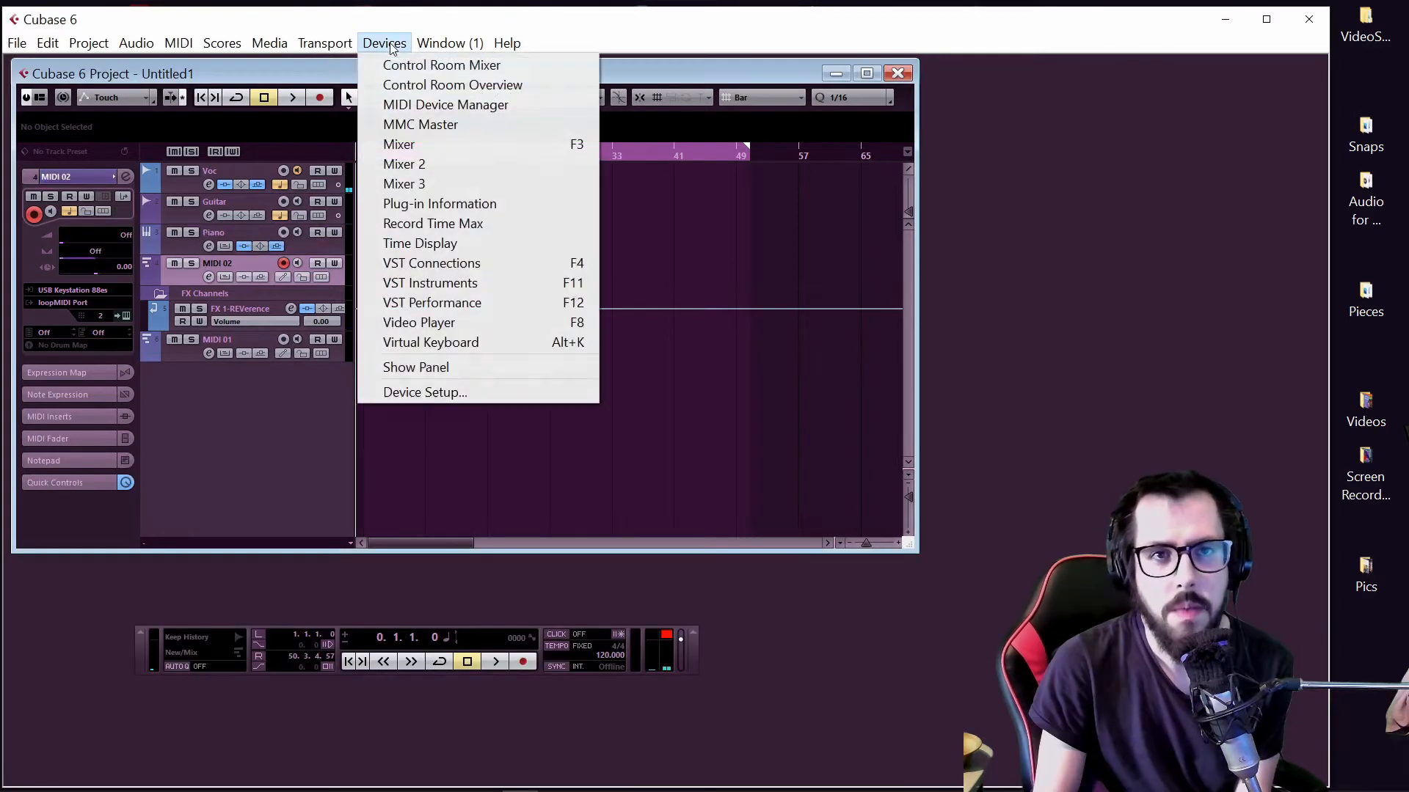
pyautogui.moveTo(425, 393)
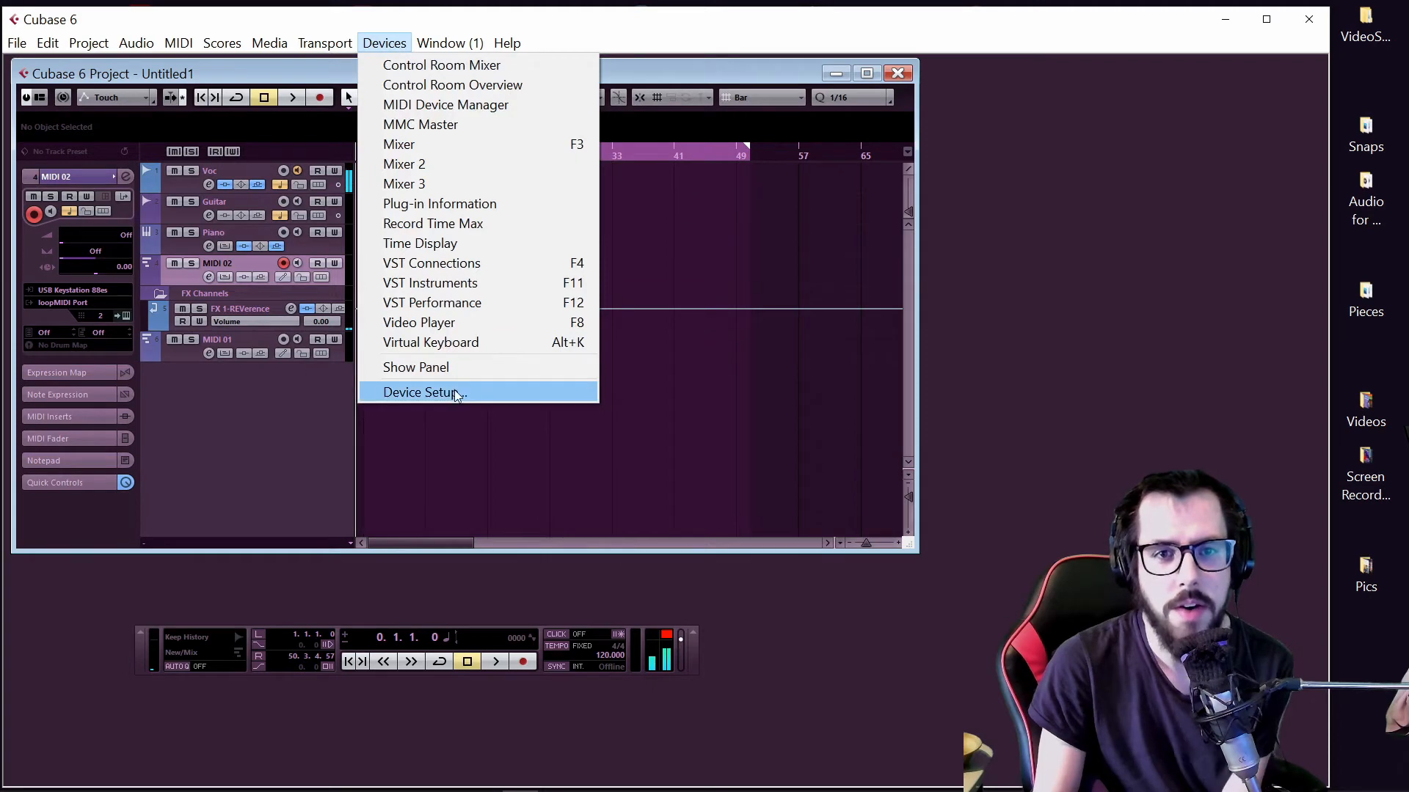
pyautogui.click(424, 392)
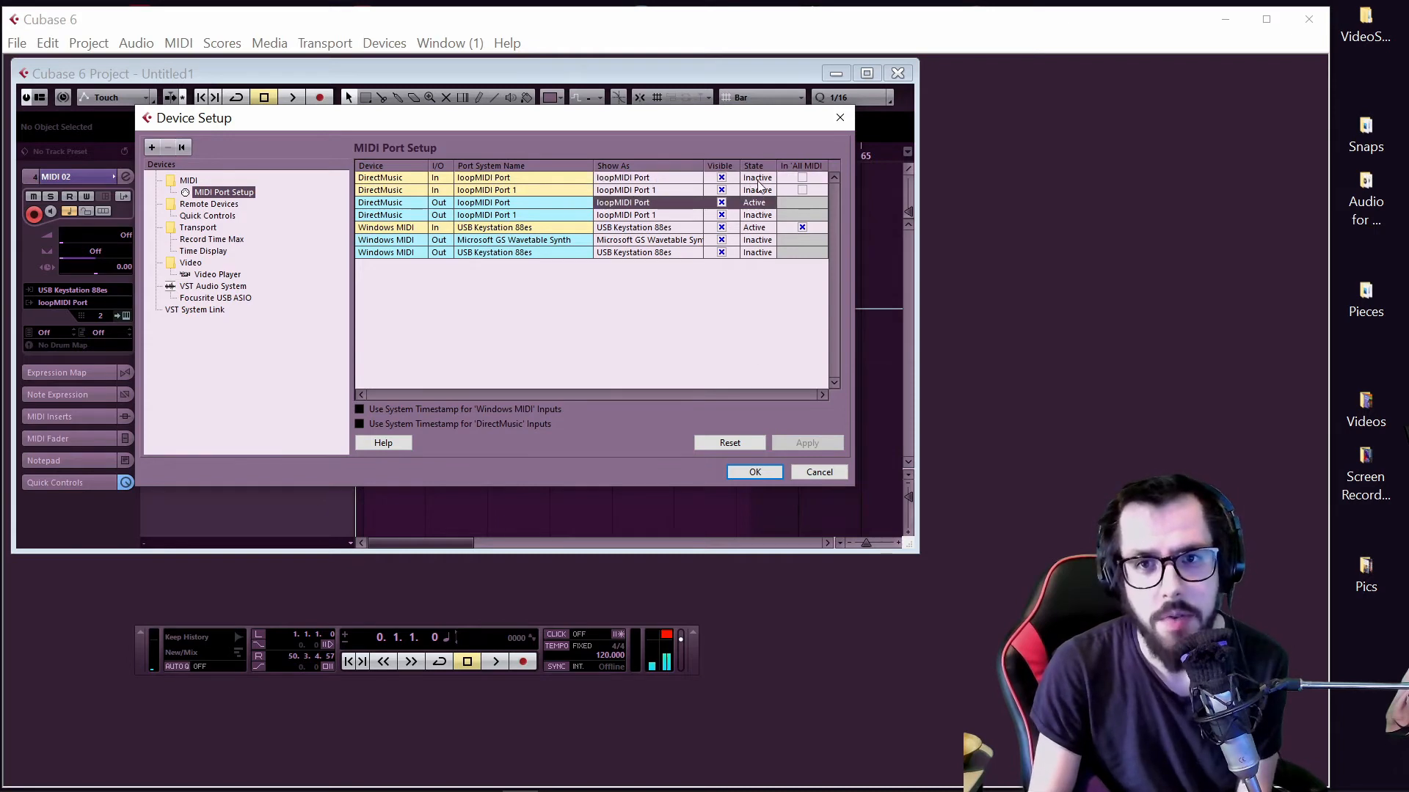
# Confirm the loopMIDI Port entries and close Device Setup with OK.
pyautogui.click(754, 471)
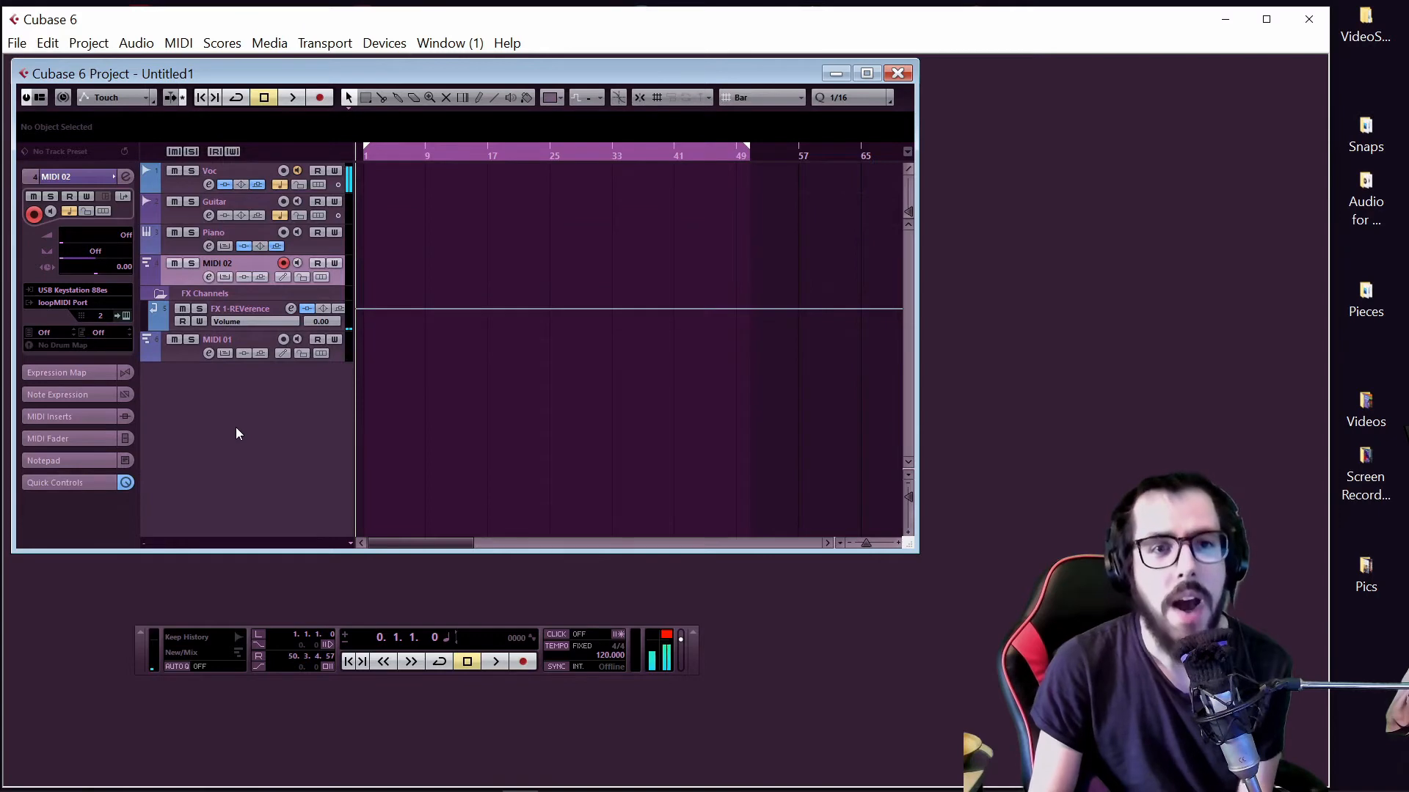
# Select the Piano track, then the MIDI 02 track in the track list.
pyautogui.click(212, 231)
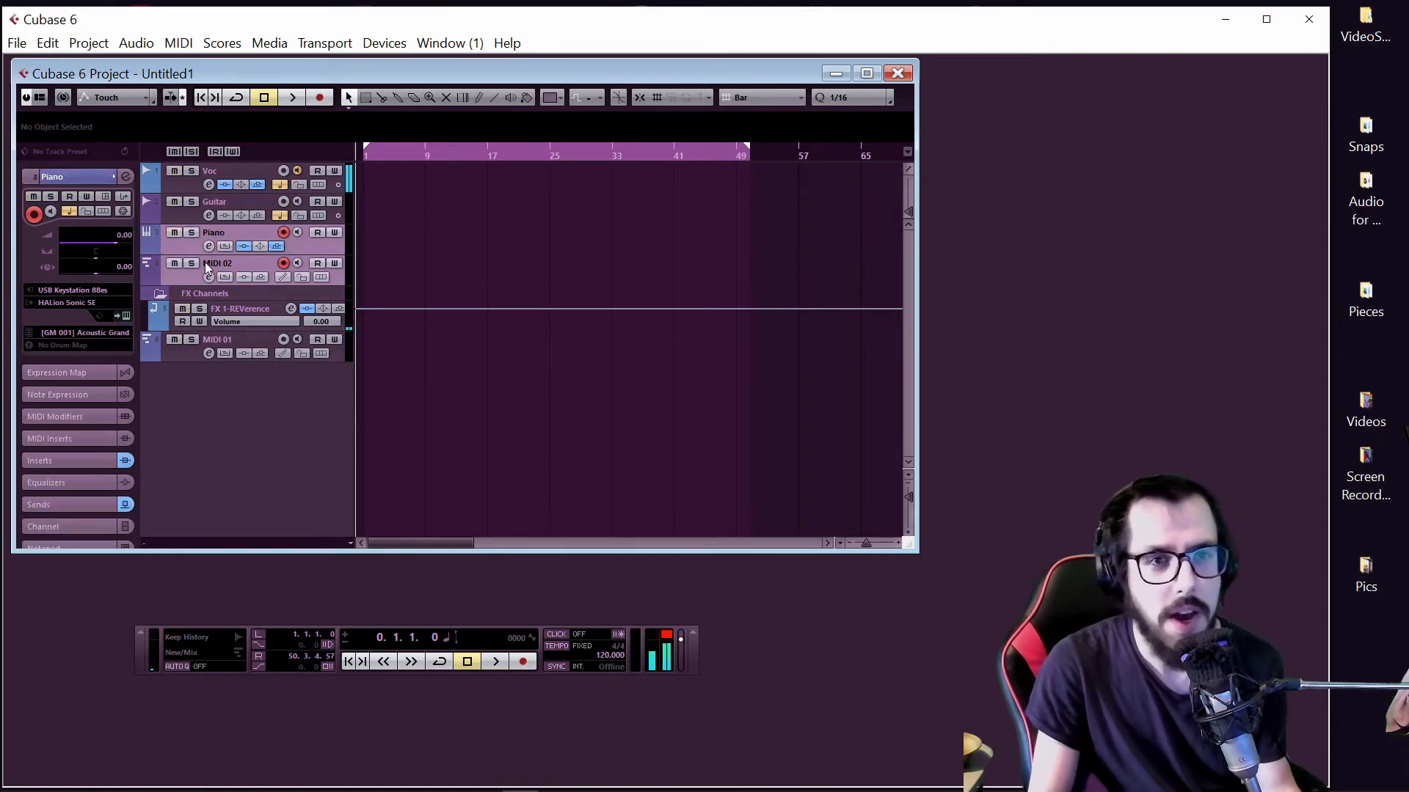
pyautogui.click(219, 263)
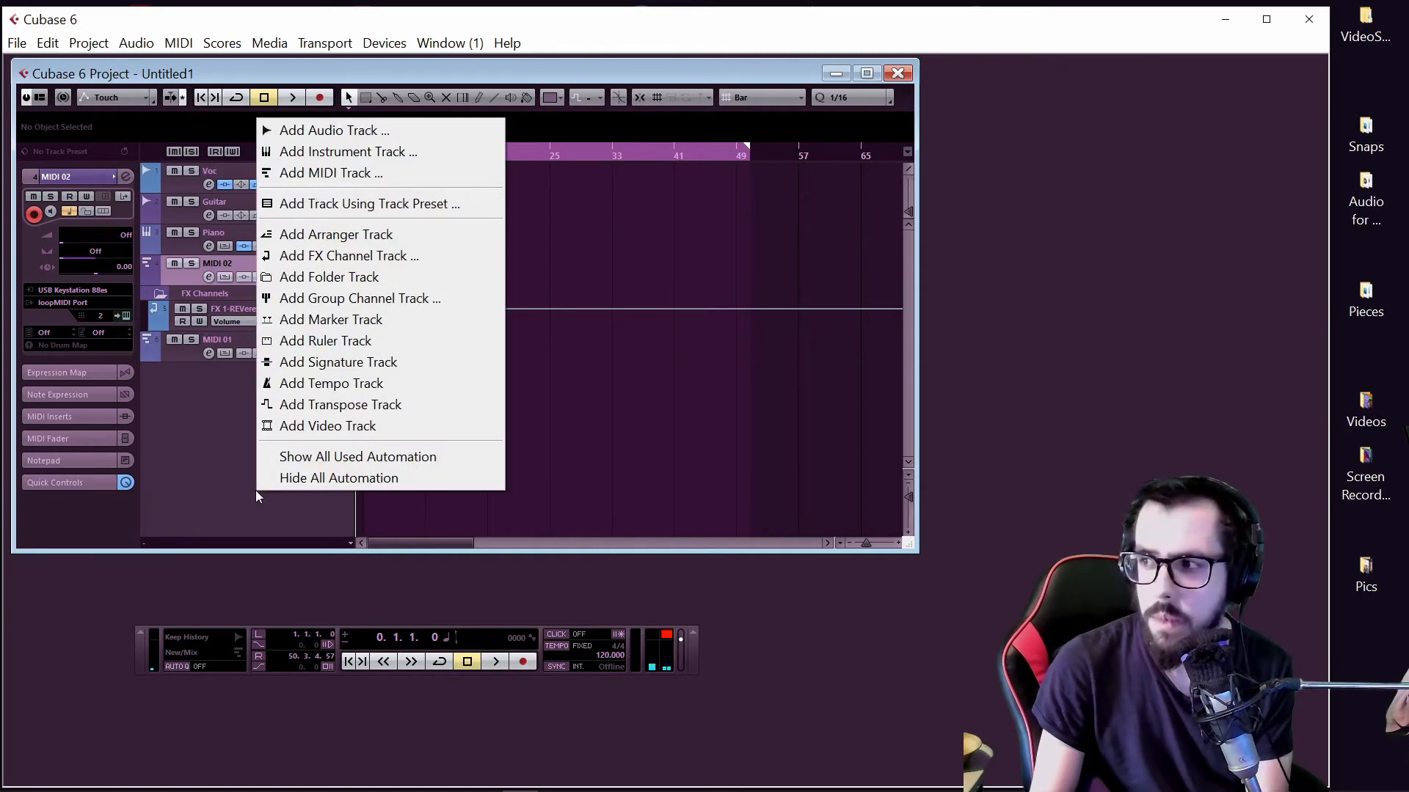
pyautogui.moveTo(351, 363)
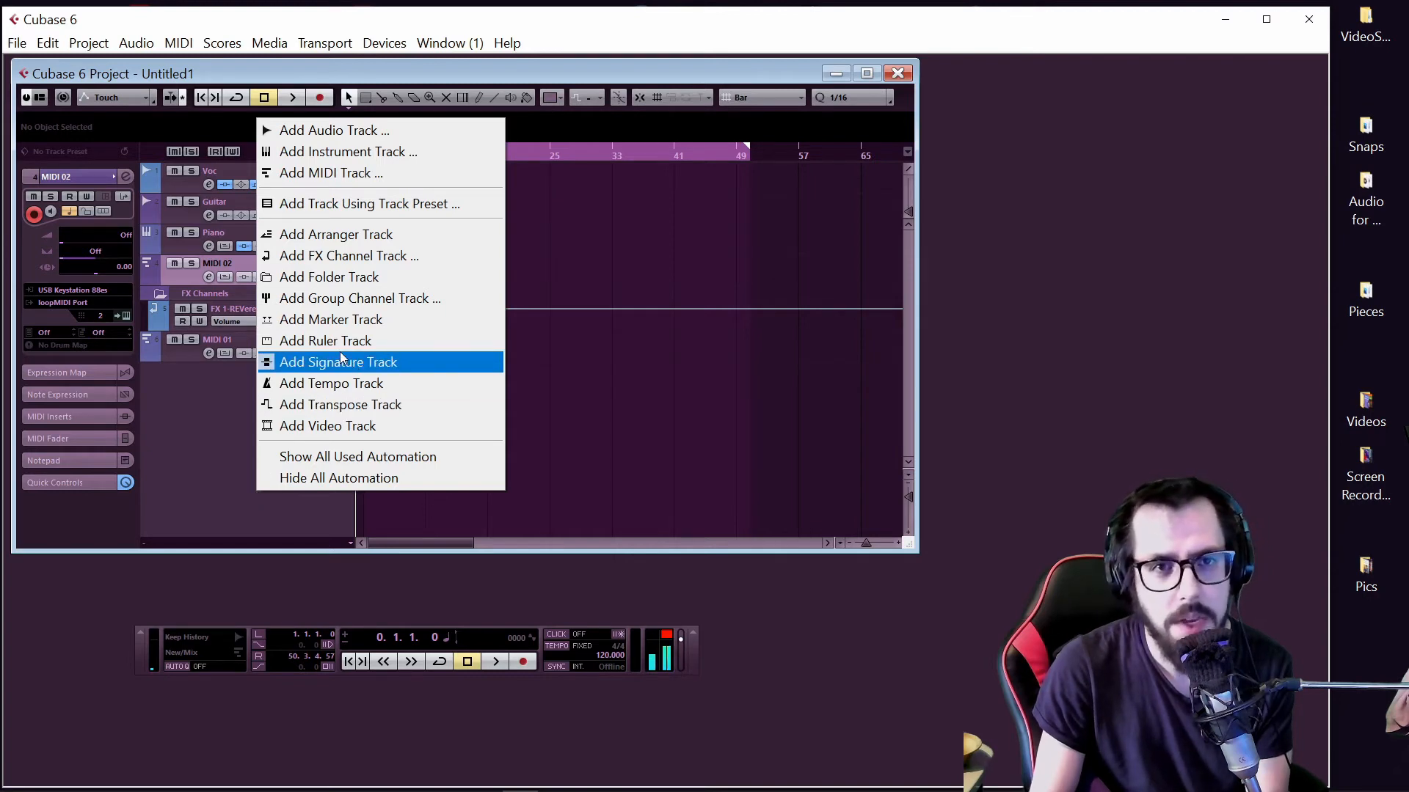
# Add a new MIDI track, then move the ChordieApp window up and left over the project.
pyautogui.click(330, 173)
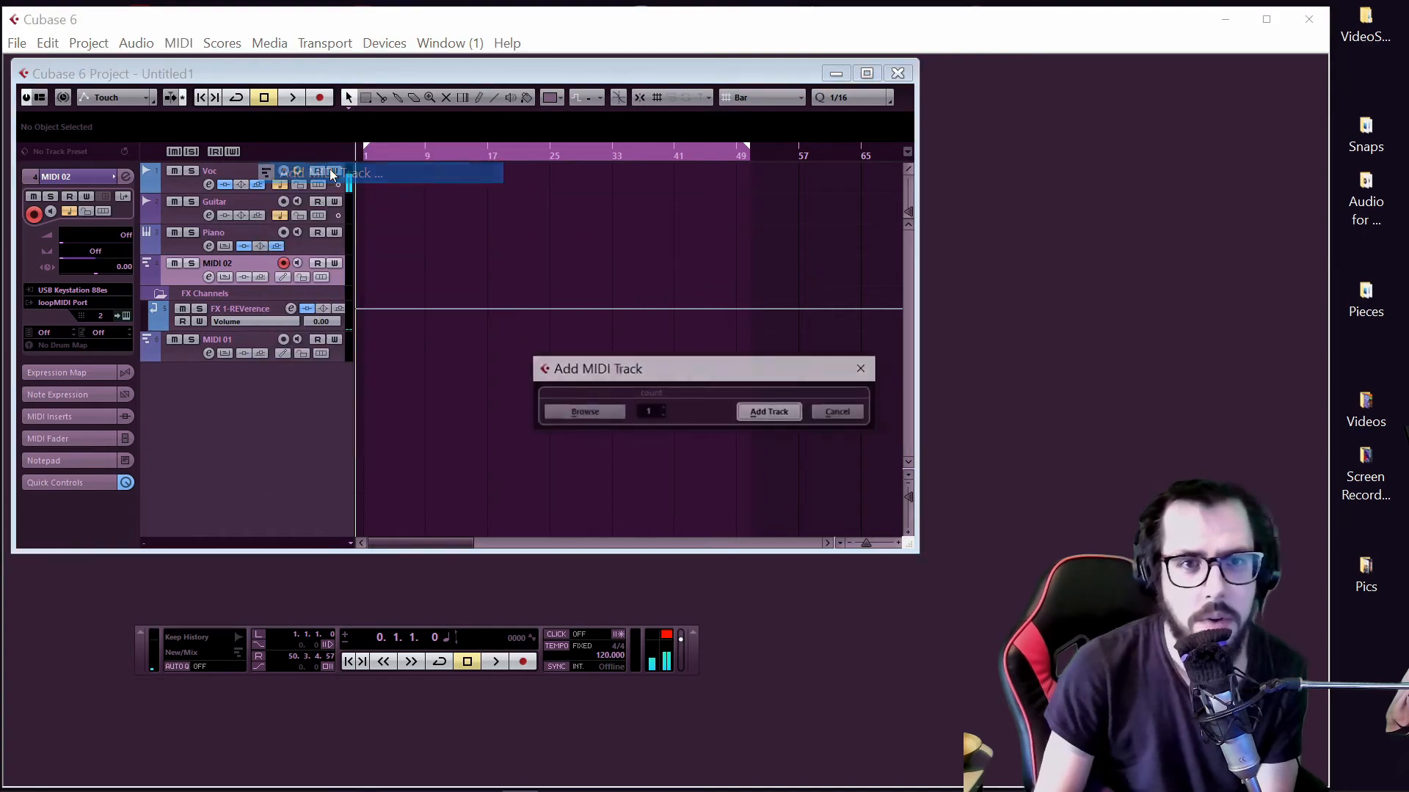
pyautogui.click(767, 411)
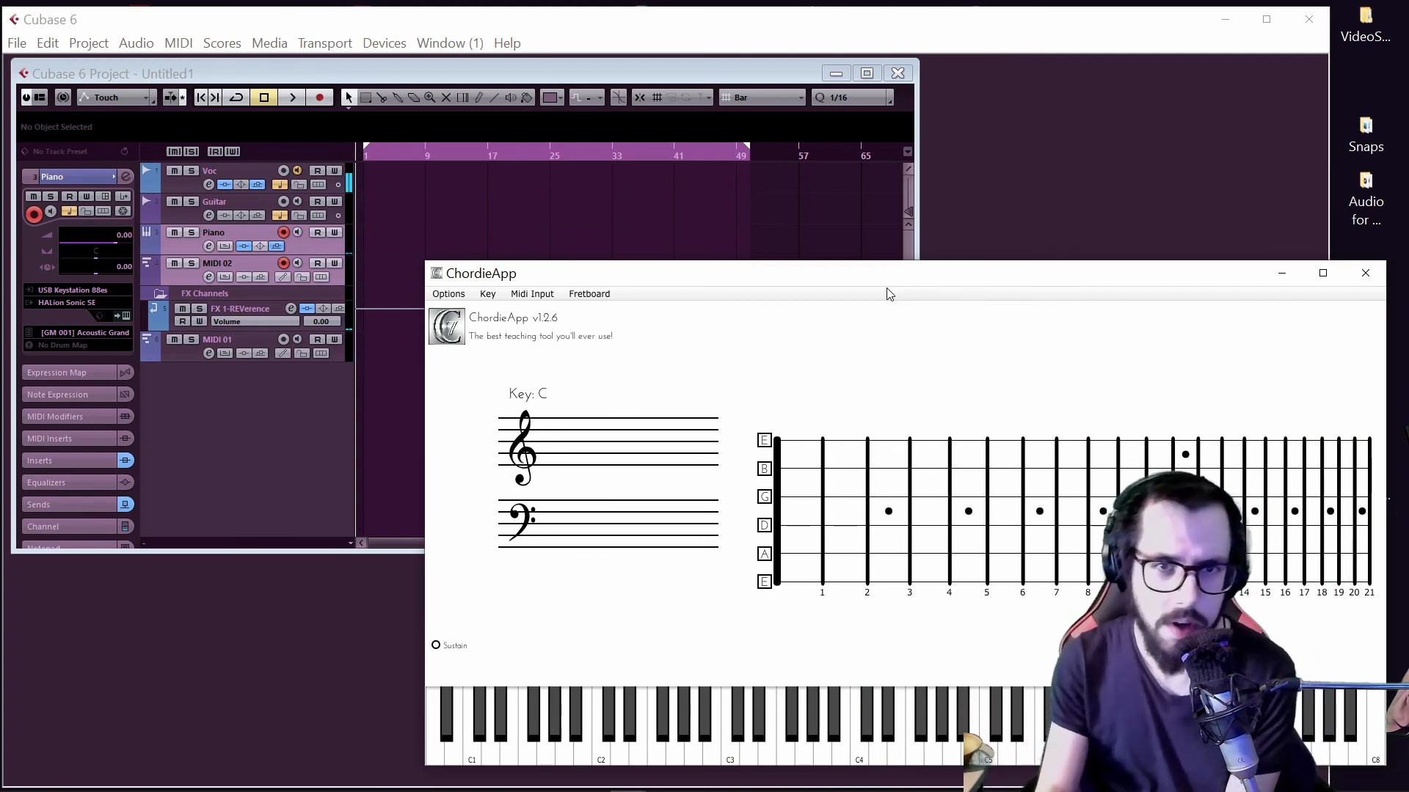
pyautogui.moveTo(889, 273); pyautogui.dragTo(743, 177)
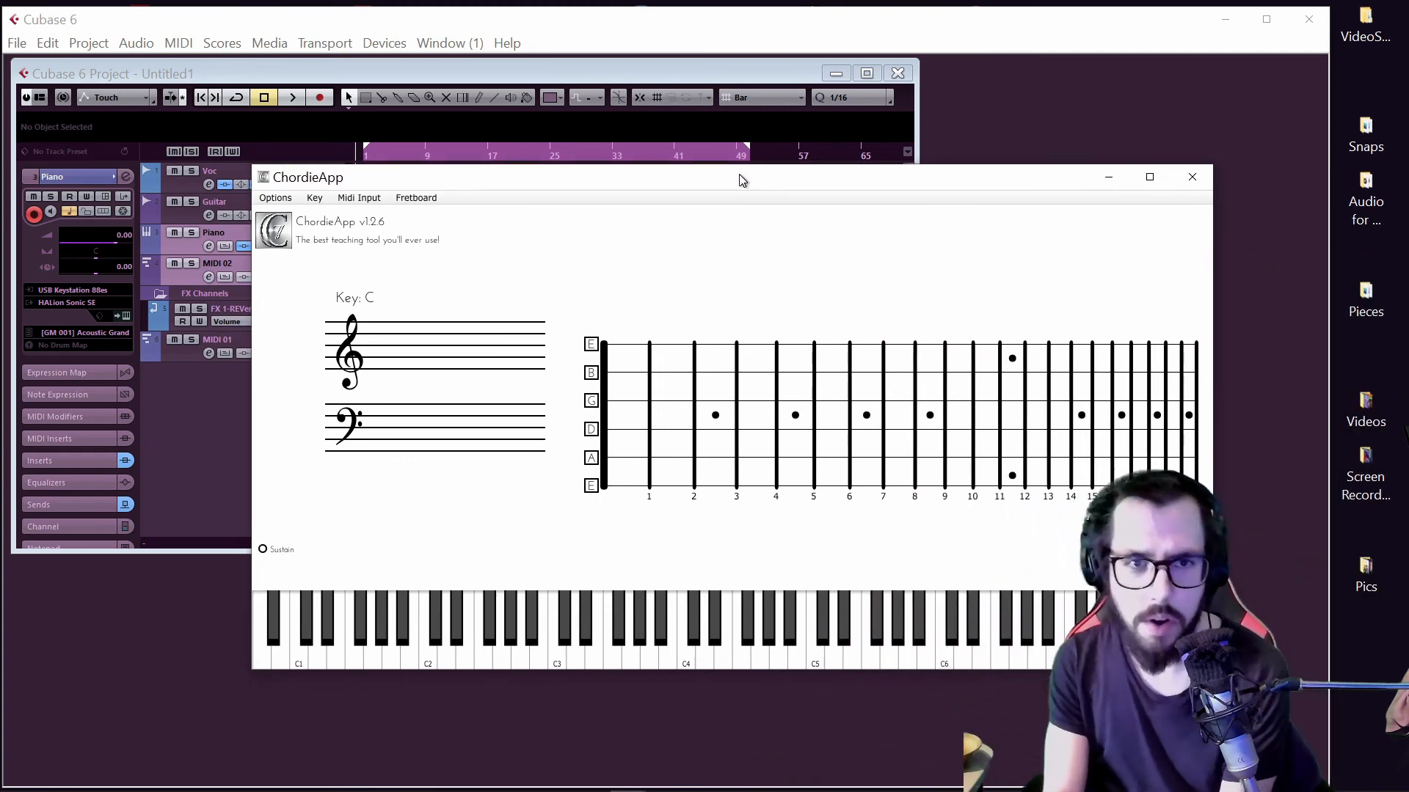